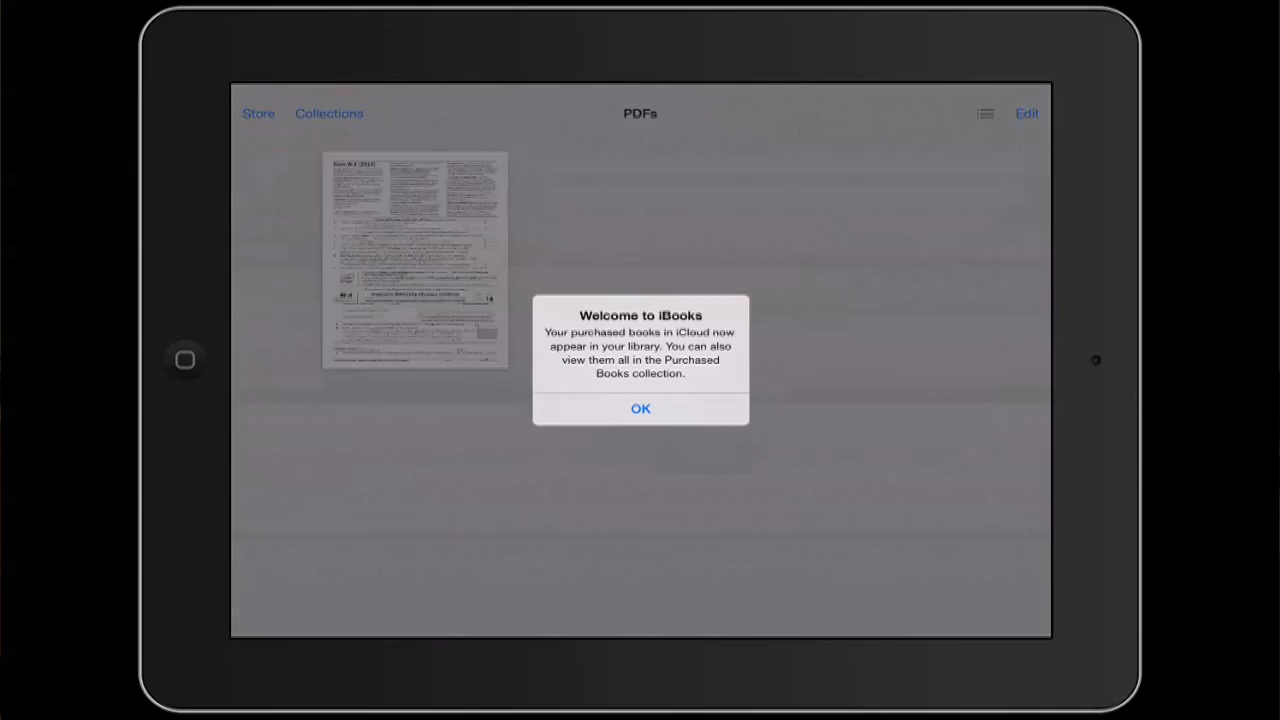
- Dismiss the 'Welcome to iBooks' iCloud purchases notice over the Books collection
click(640, 408)
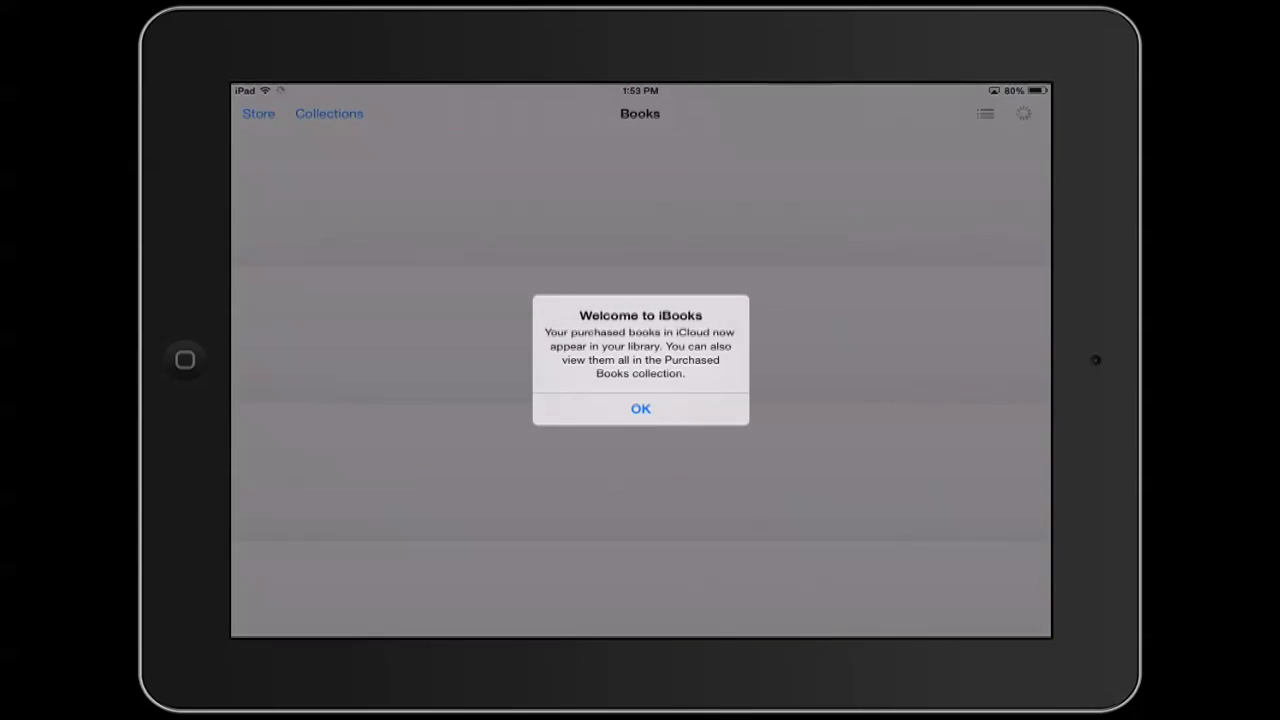
- Dismiss the welcome notice so the fw4 PDF opens at page 1 of 2
click(640, 408)
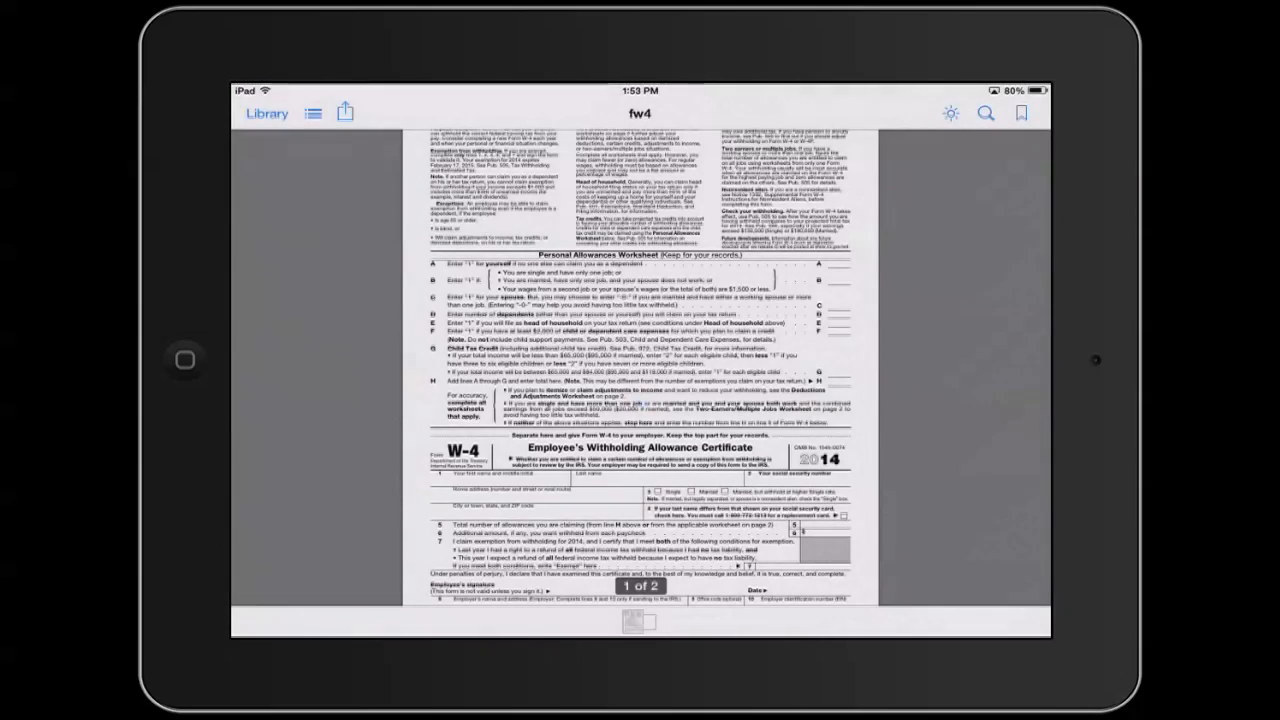